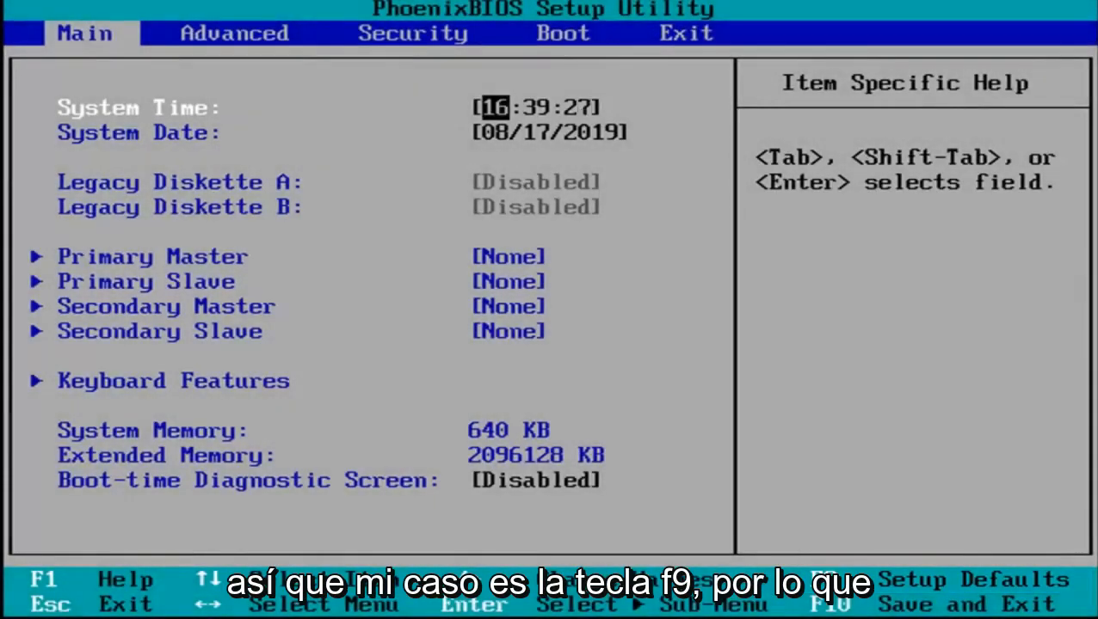
Step: Load Setup Defaults with F9 and confirm Yes, restoring Legacy Diskette A to 1.44/1.25 MB 3½"
key("f9")
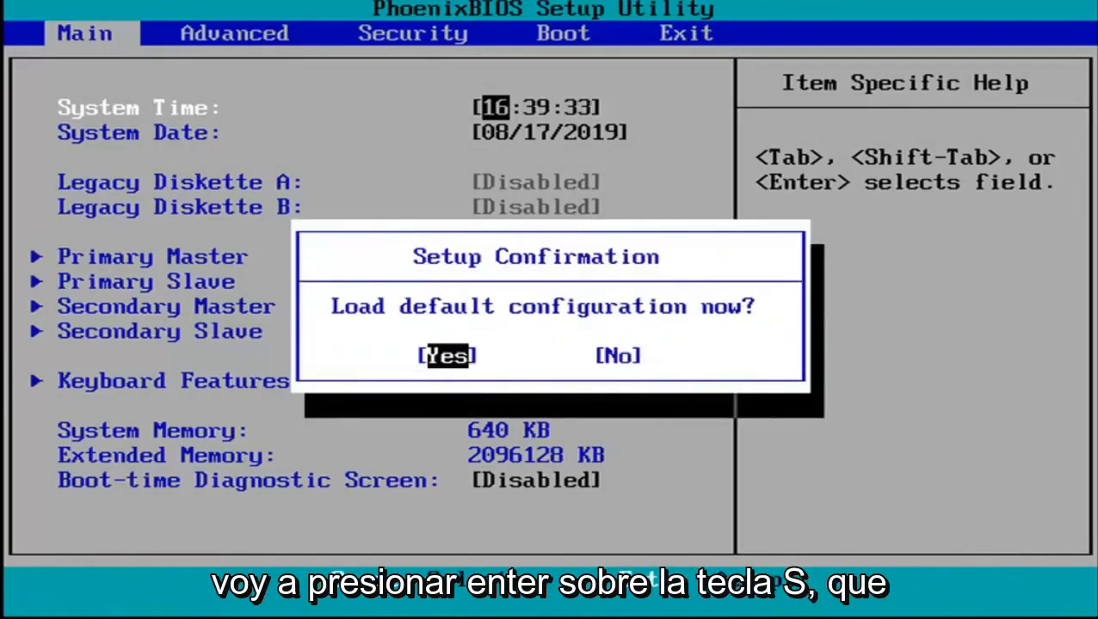
key("enter")
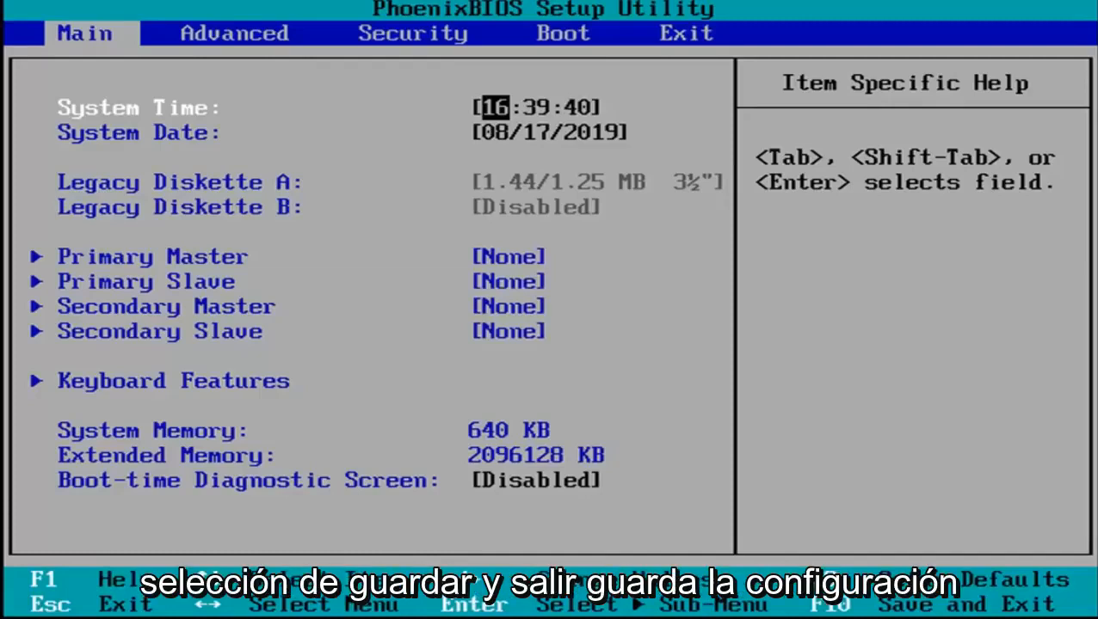
Step: Request Save and Exit with F10, bringing up the Setup Confirmation prompt
key("F10")
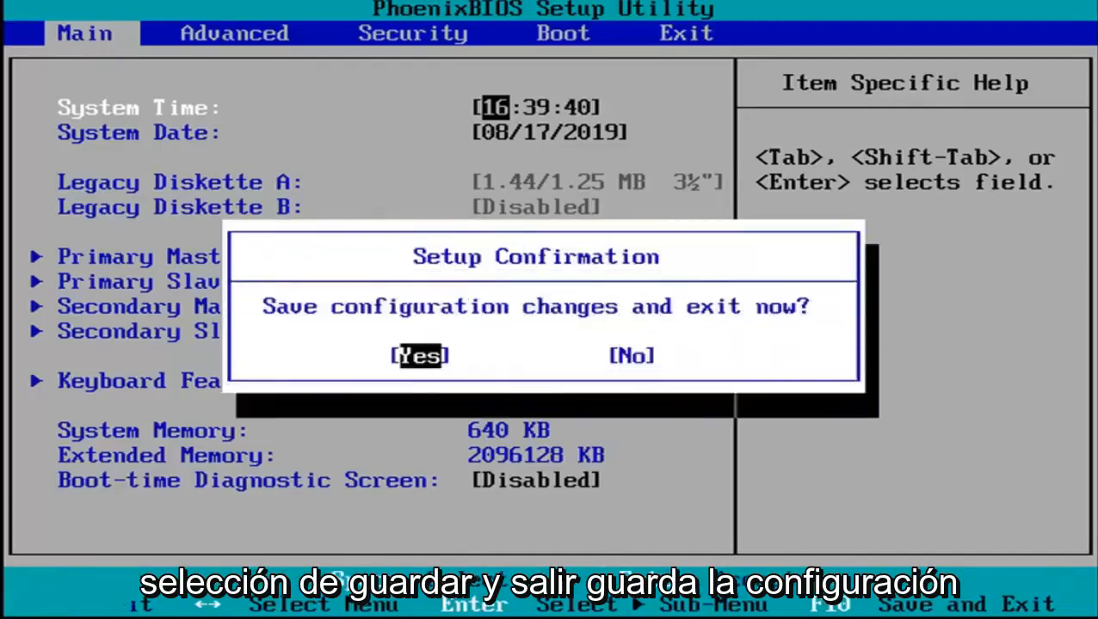